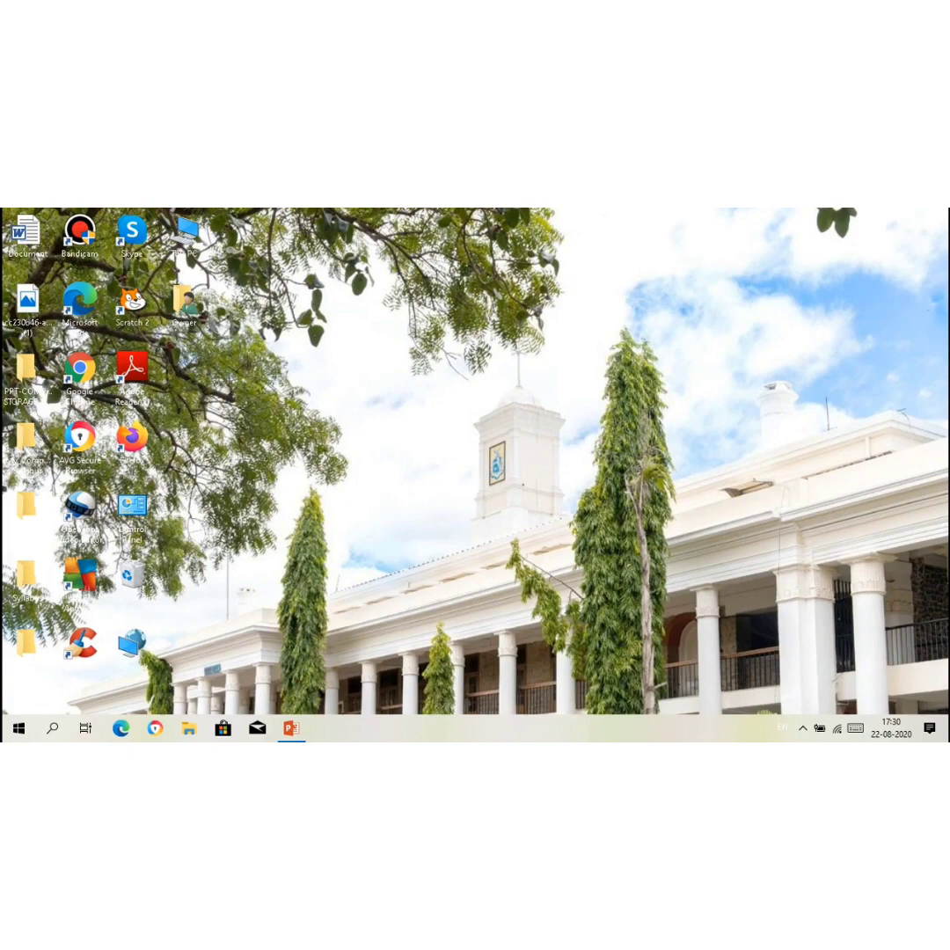
mouse_move(17, 728)
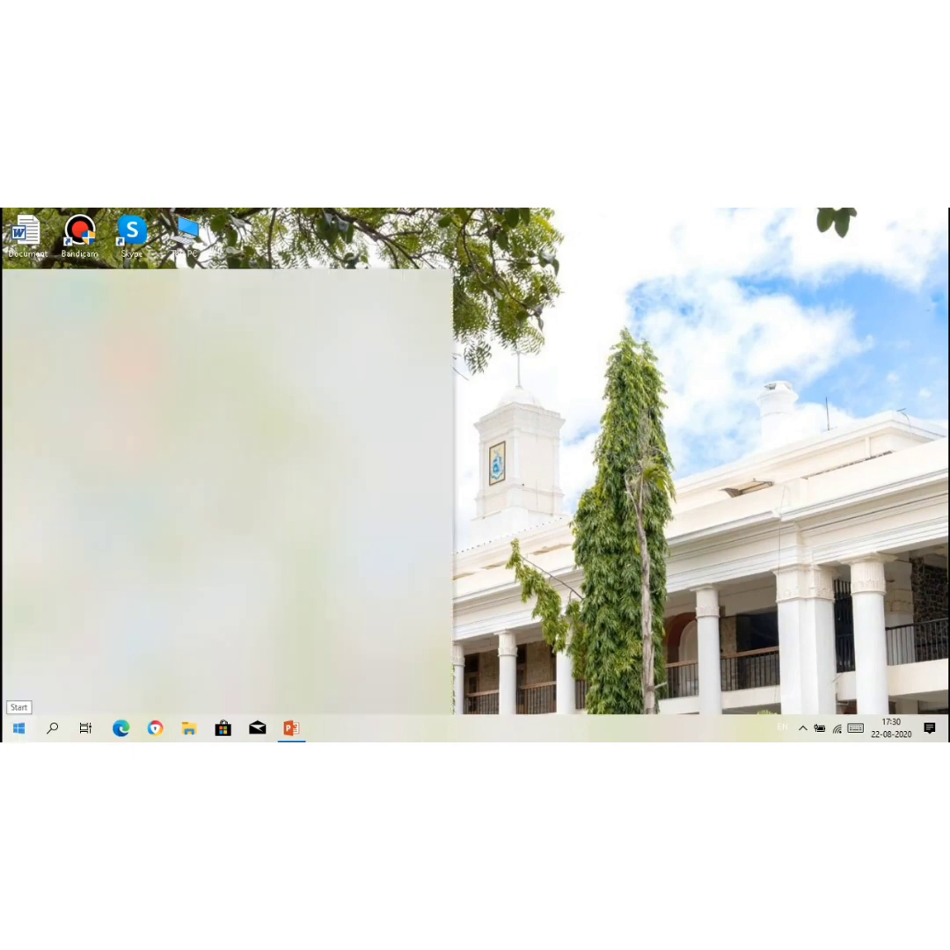
- Browse the Start menu's installed-apps list looking for Paint, then leave it
click(18, 728)
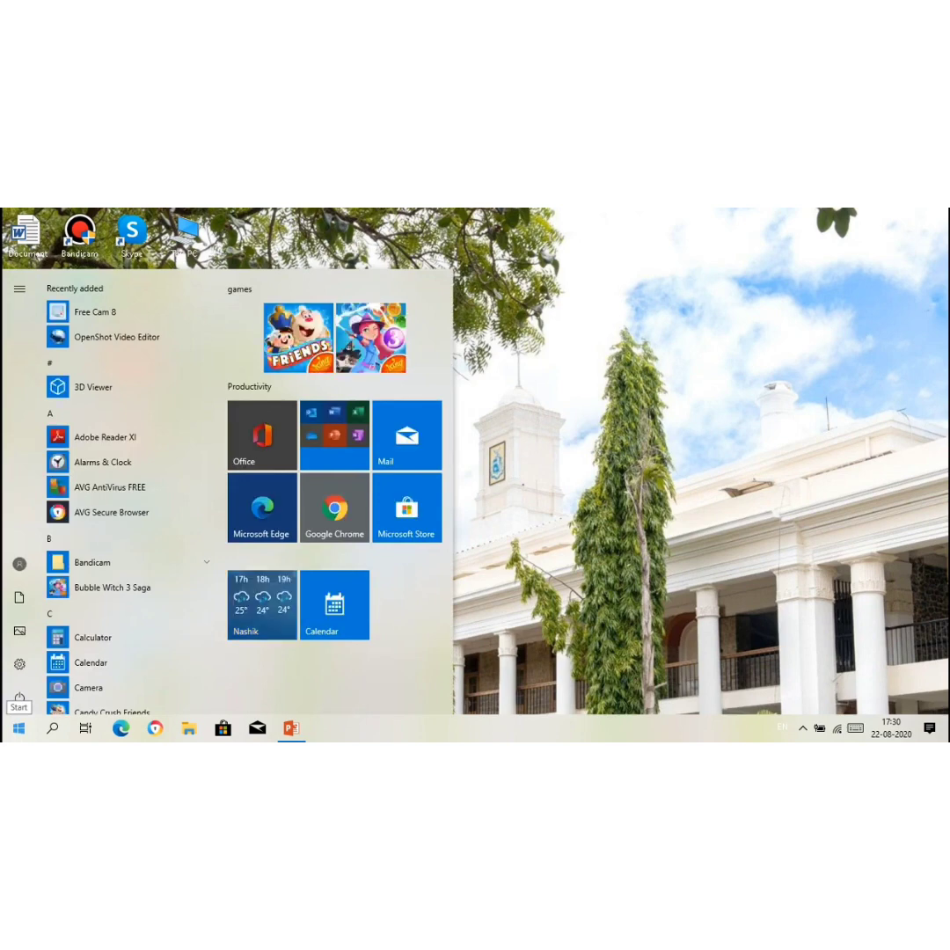
scroll(down, 3)
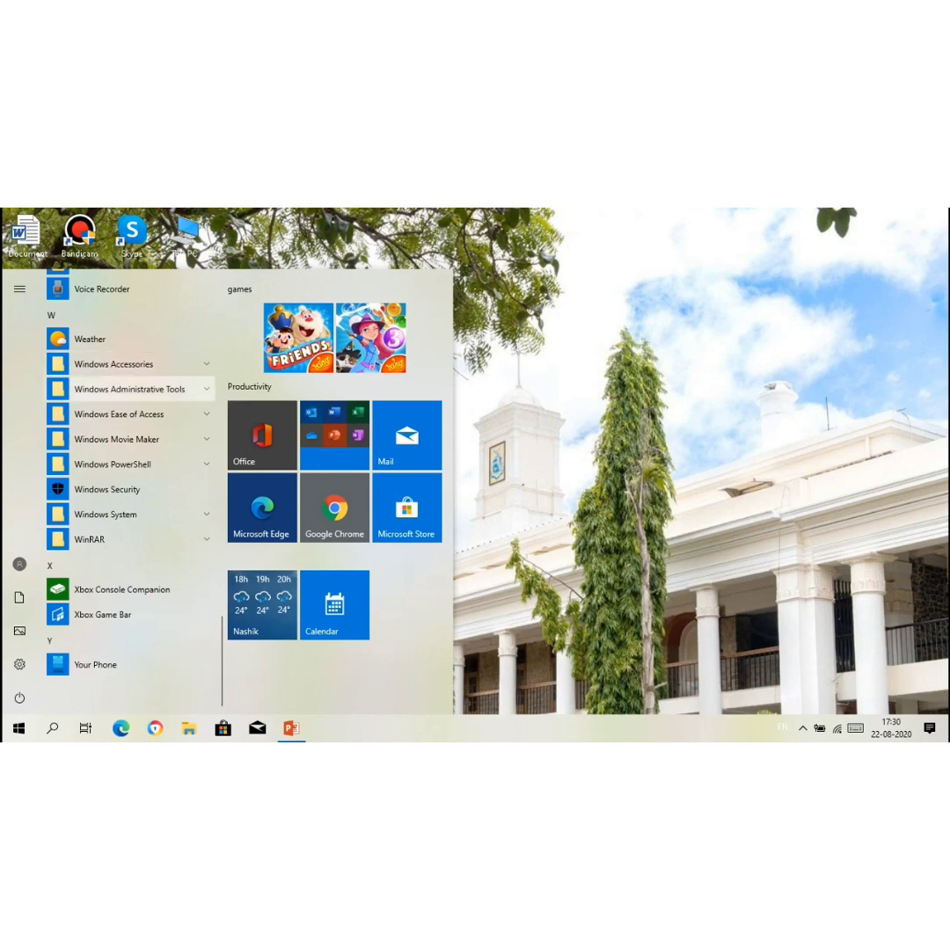
click(113, 362)
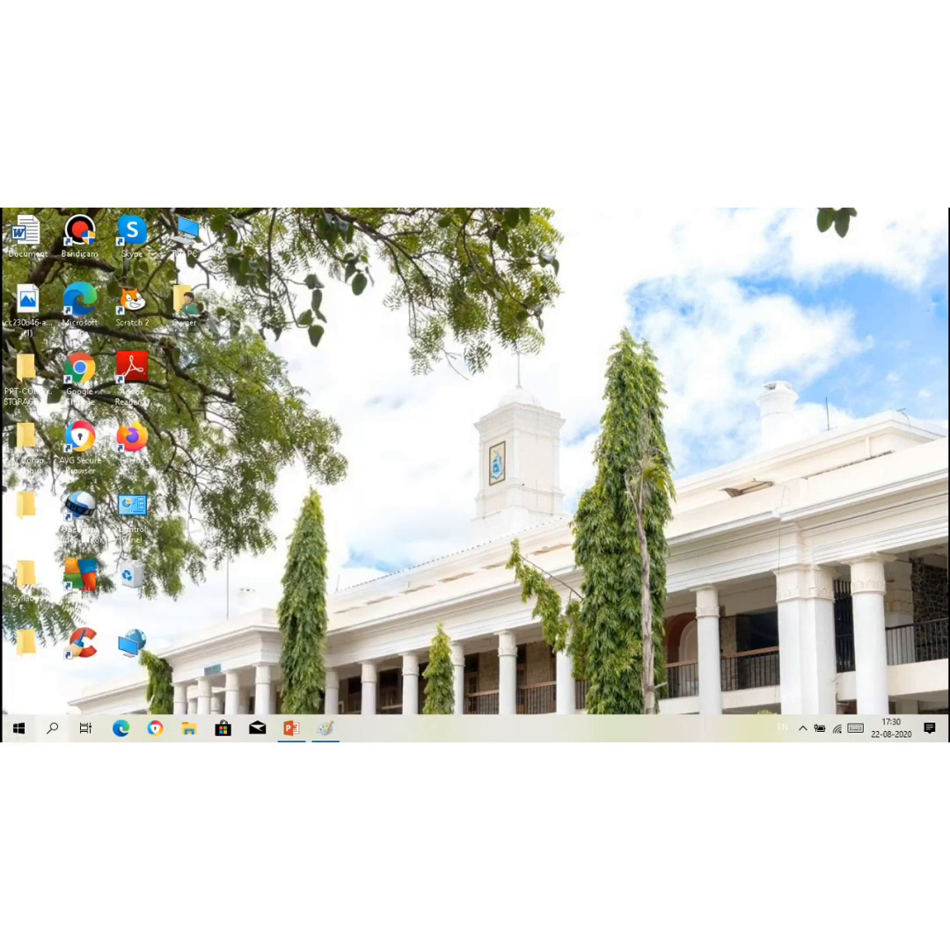
- Search the taskbar for 'pain' and launch Paint from the Best match result
click(53, 728)
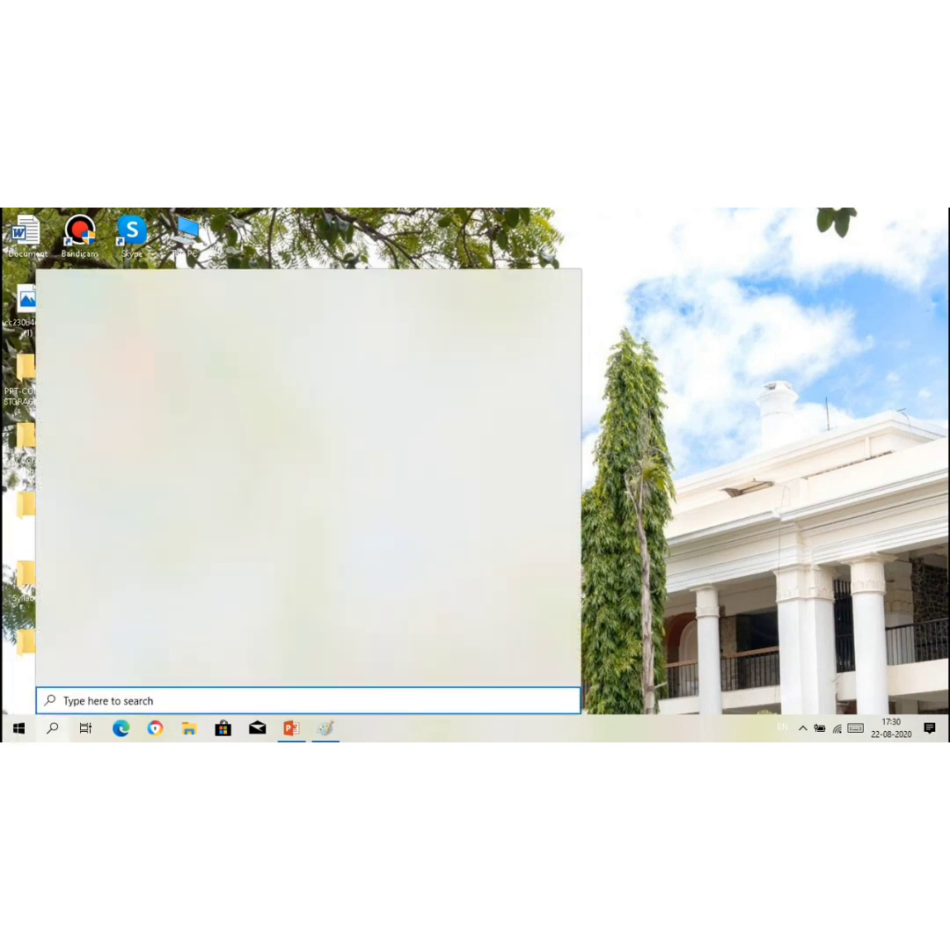
text(paint)
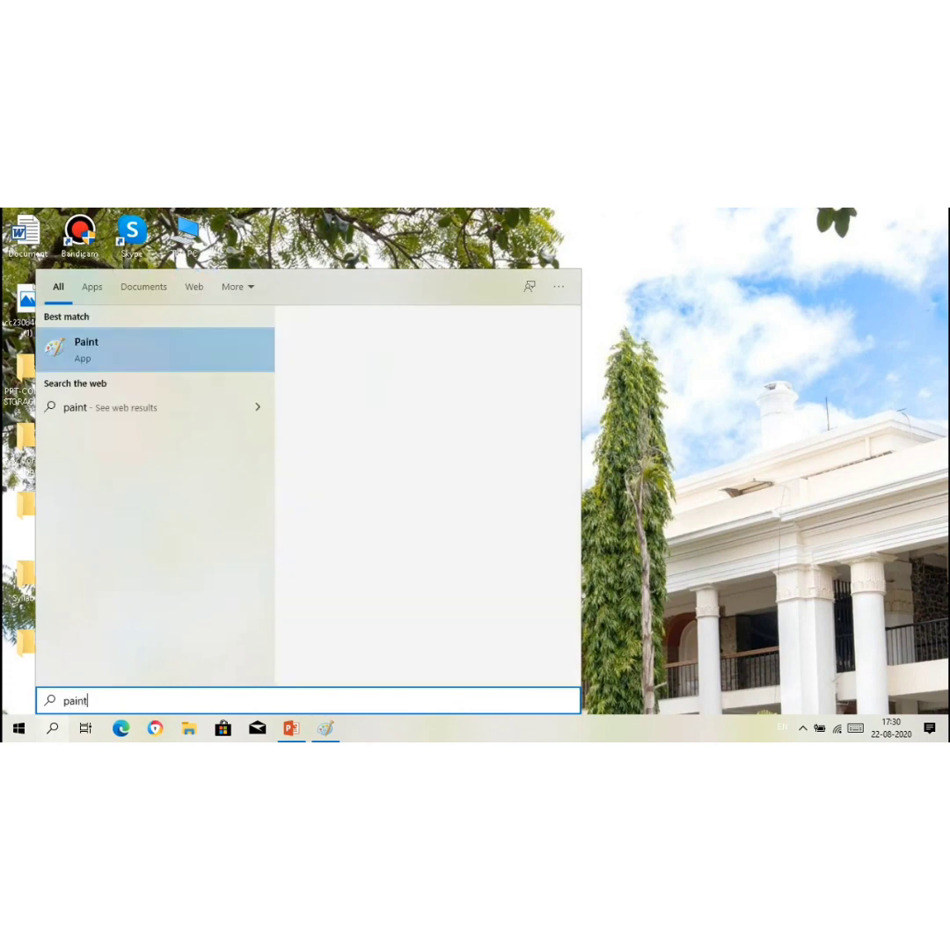
click(85, 348)
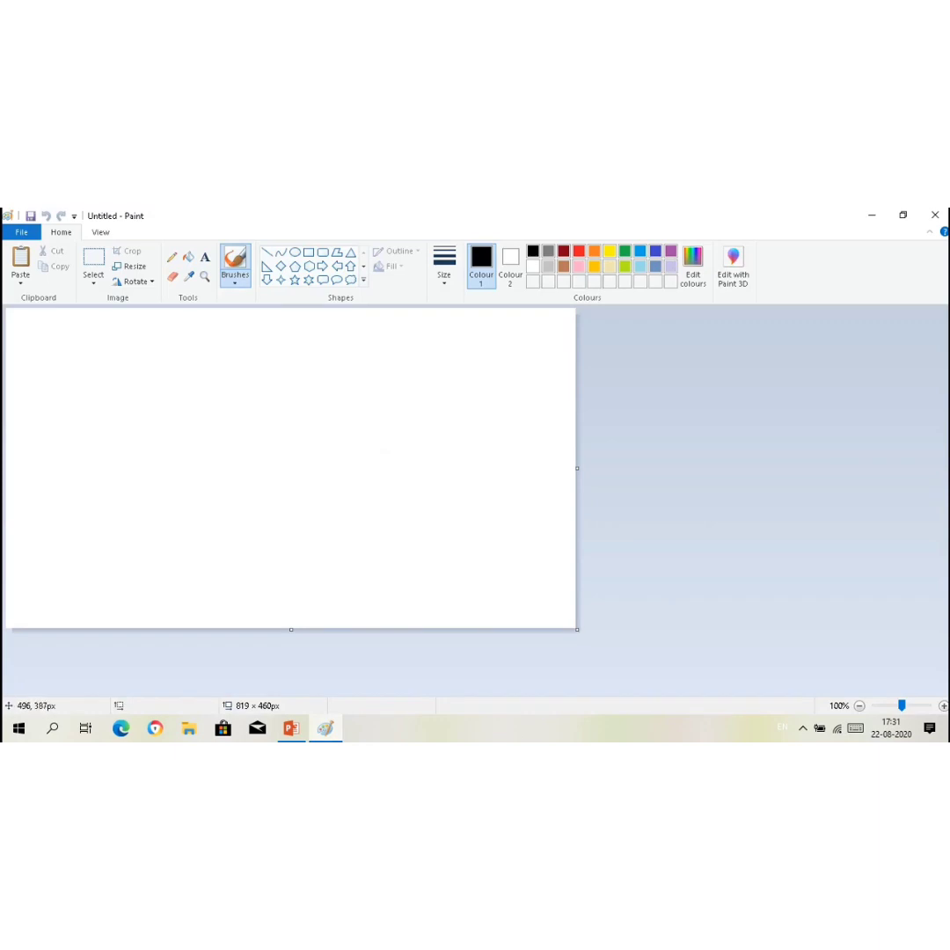
mouse_move(295, 252)
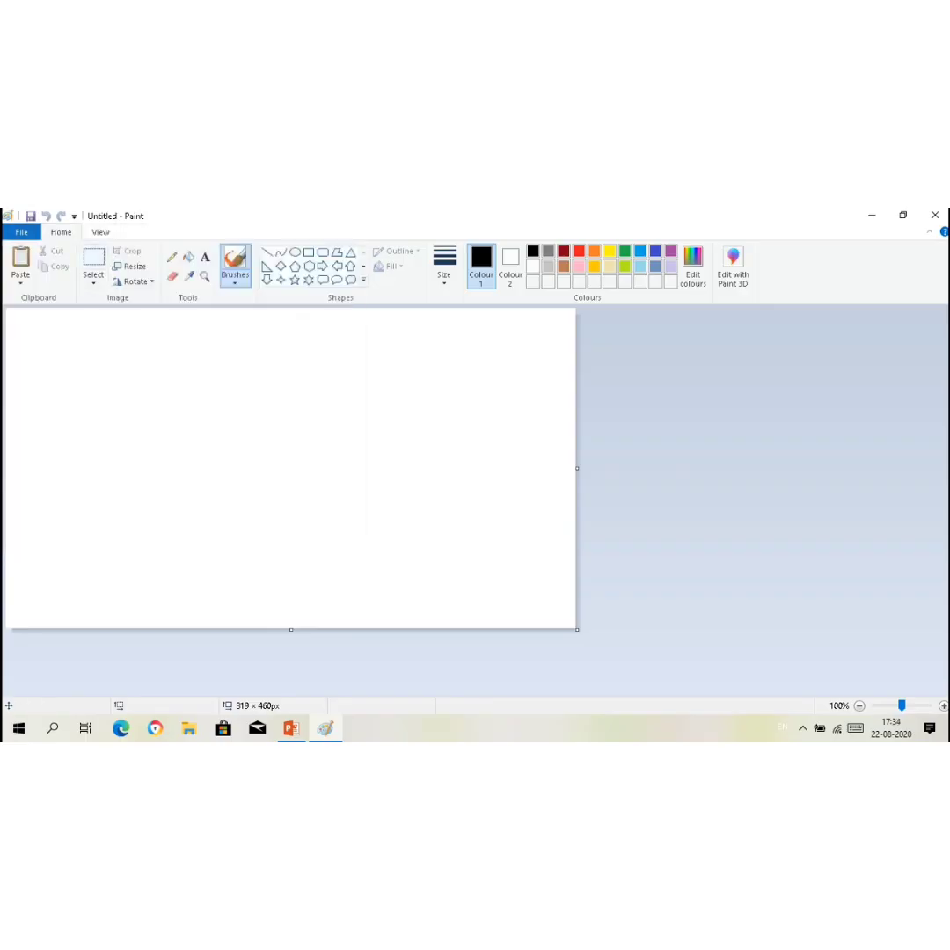
click(98, 233)
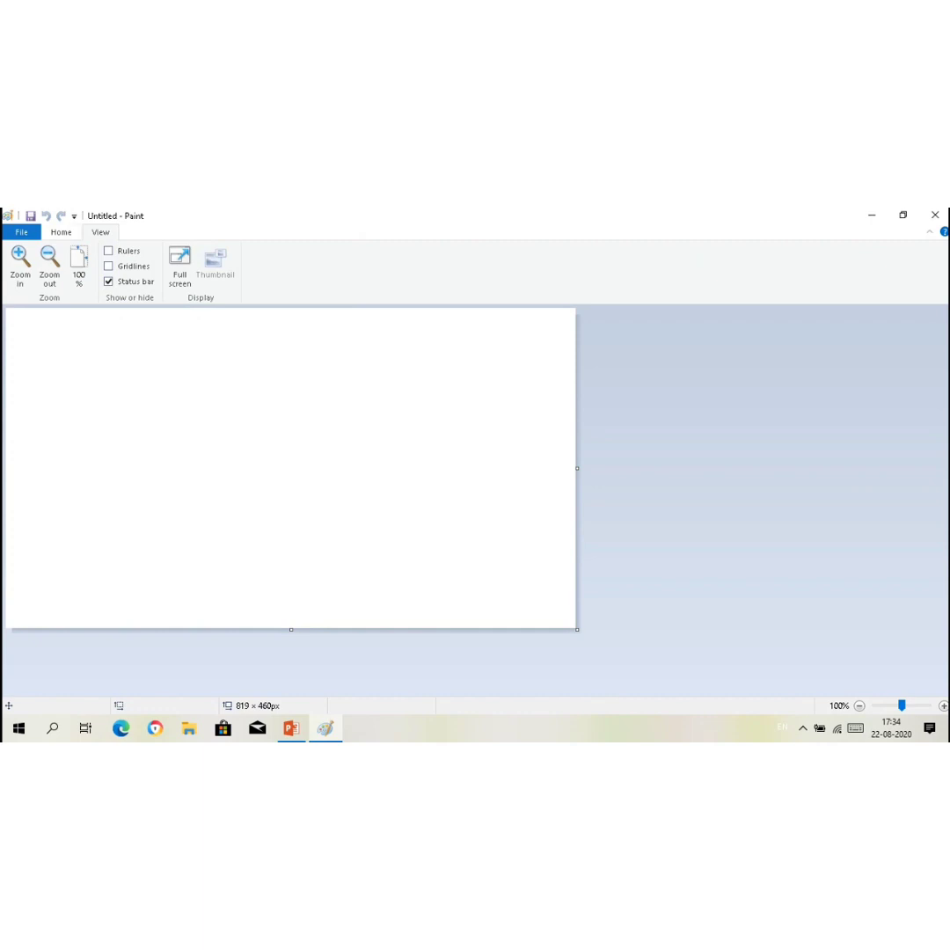
click(60, 232)
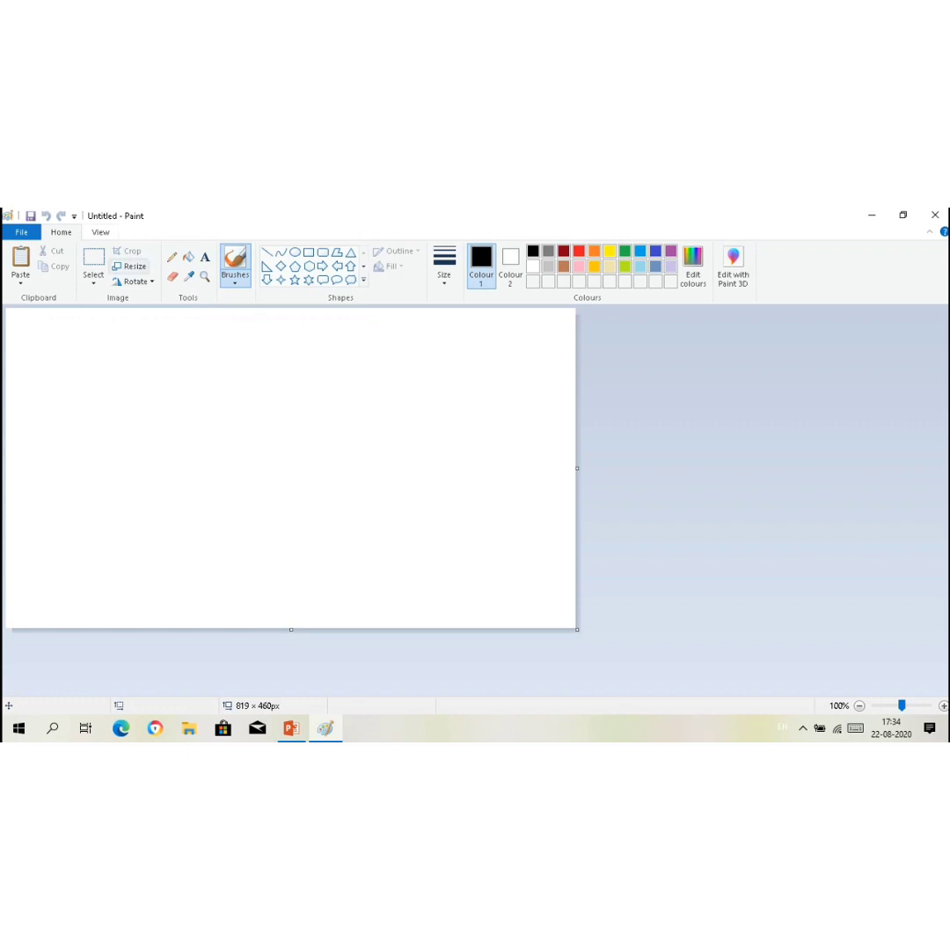
click(98, 232)
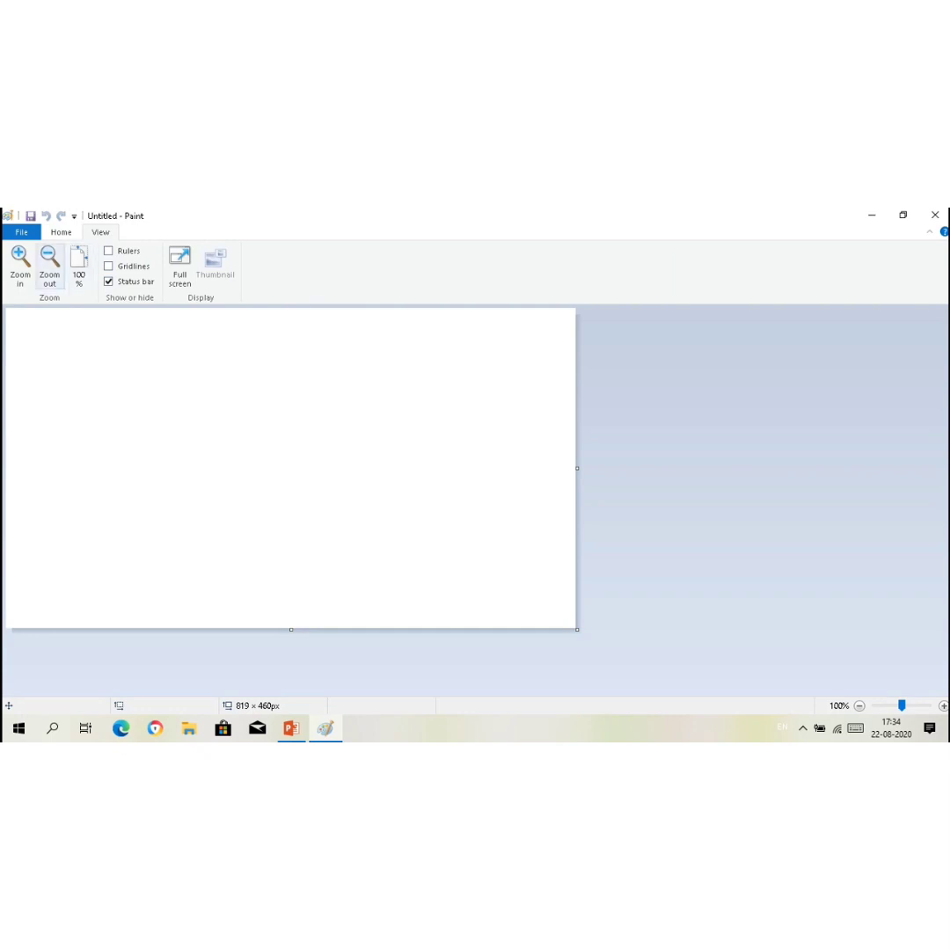
click(60, 232)
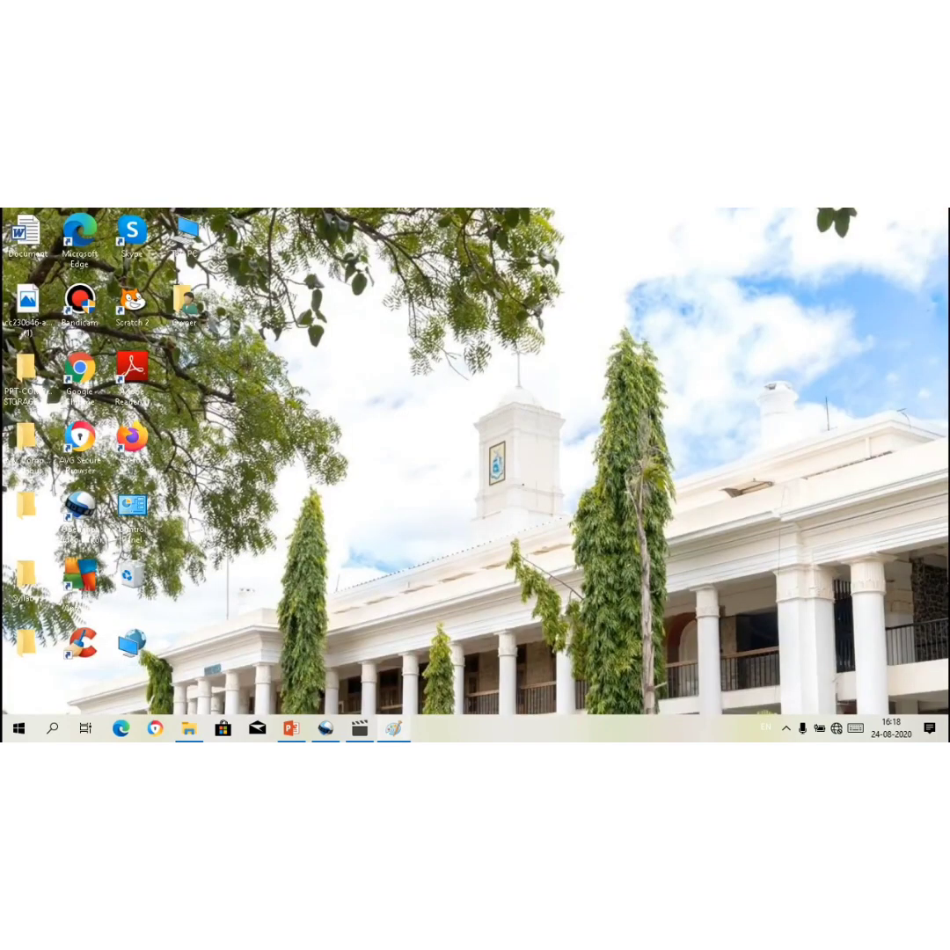
mouse_move(359, 728)
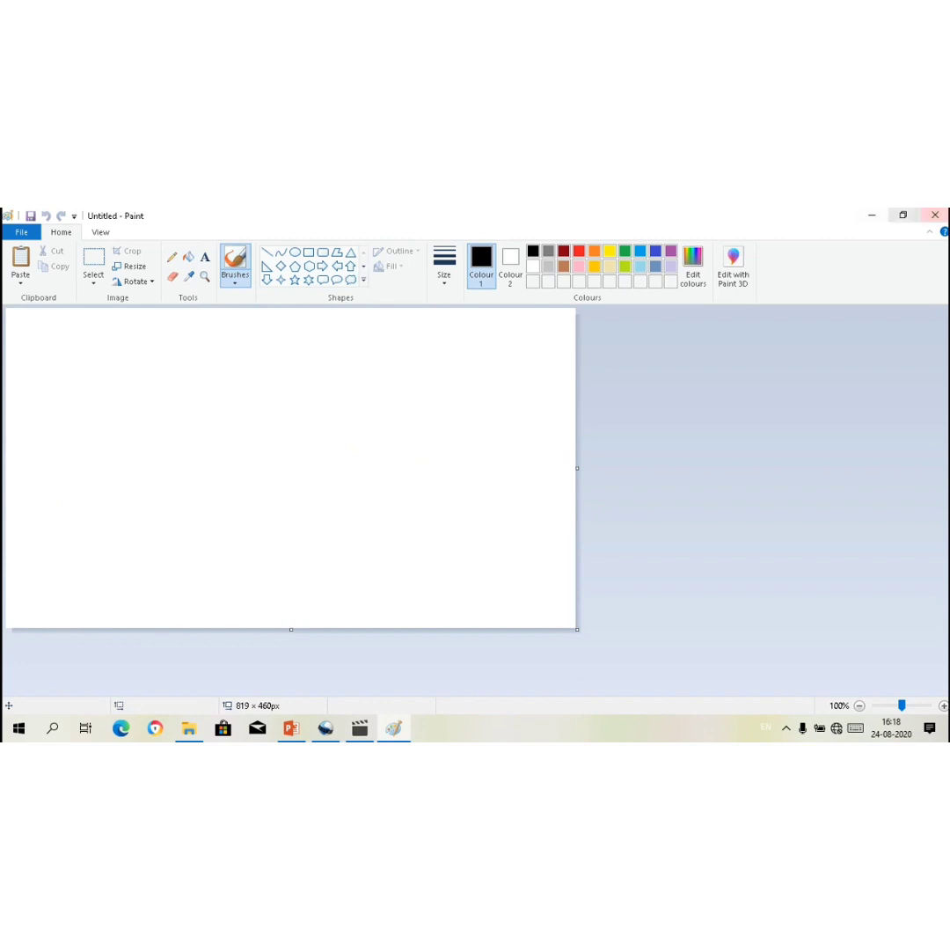
mouse_move(901, 215)
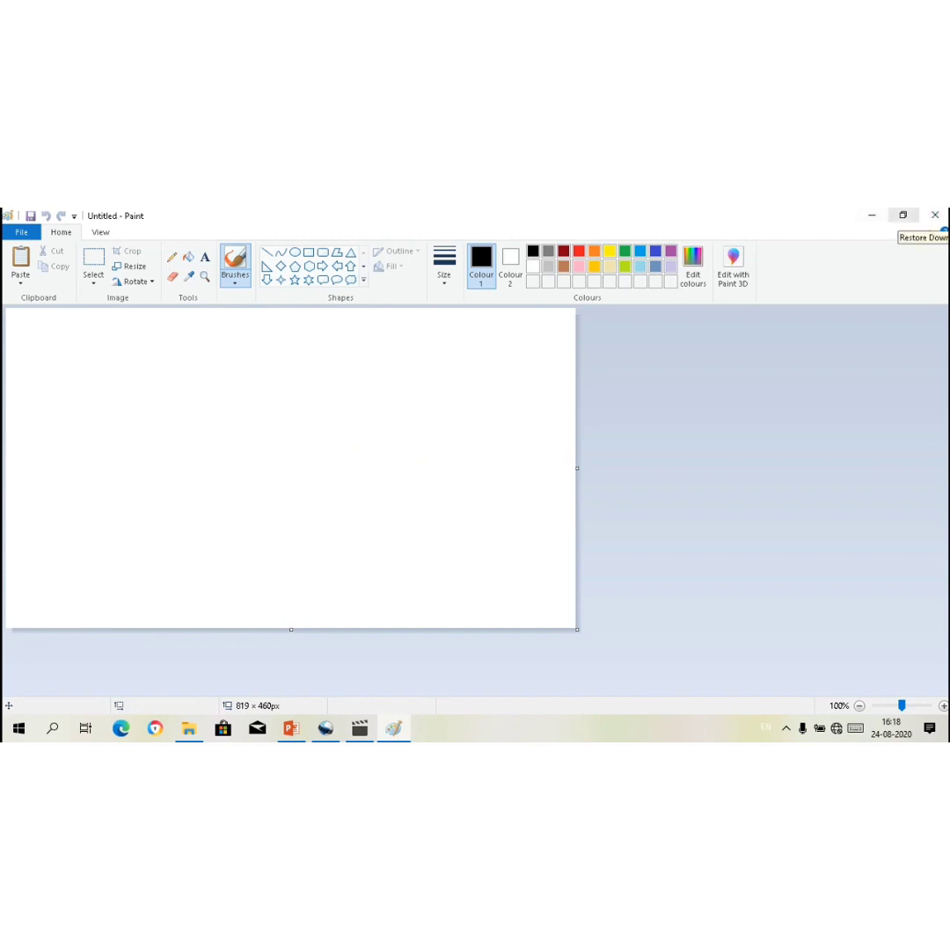
click(902, 215)
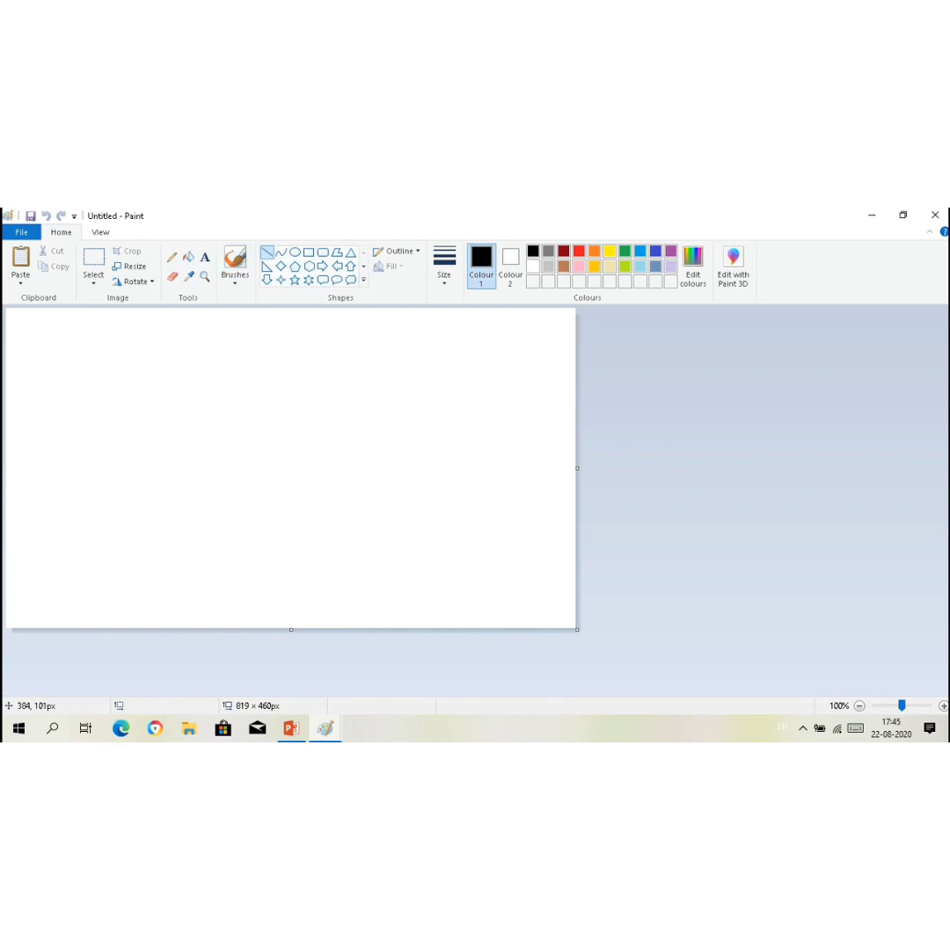
- Draw a vertical straight line on the left of the canvas and colour it red
drag(275, 384, 275, 472)
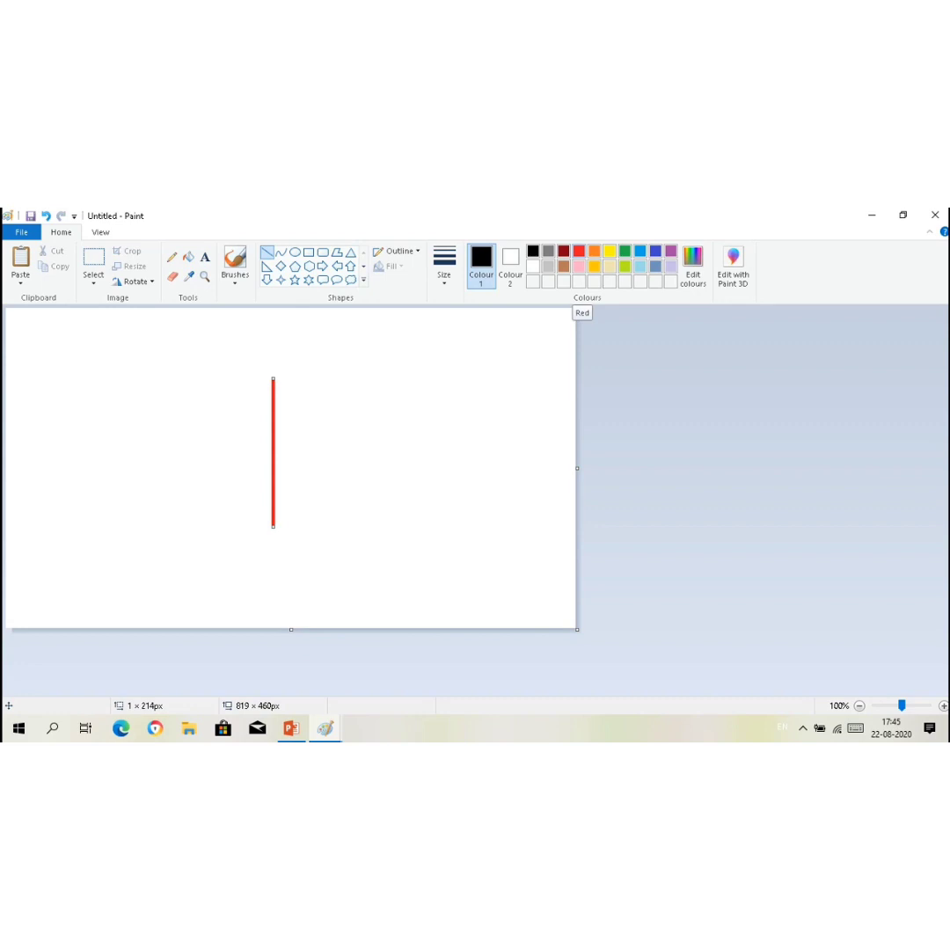
click(595, 252)
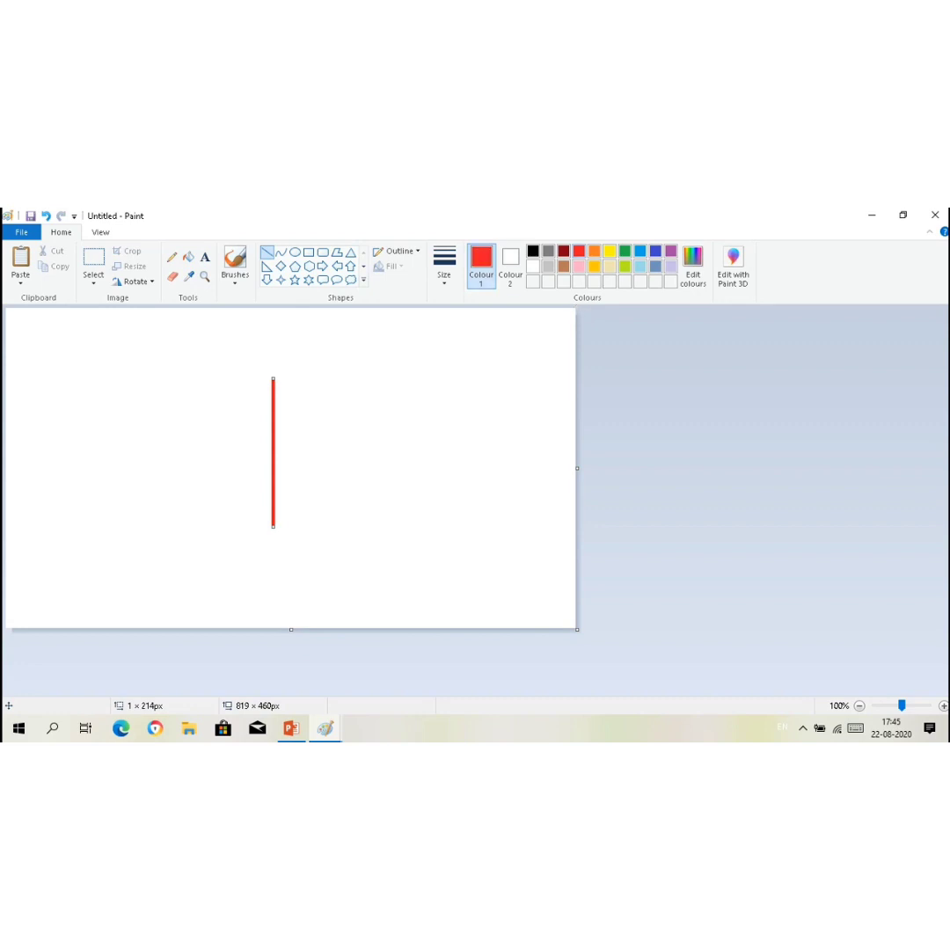
click(443, 264)
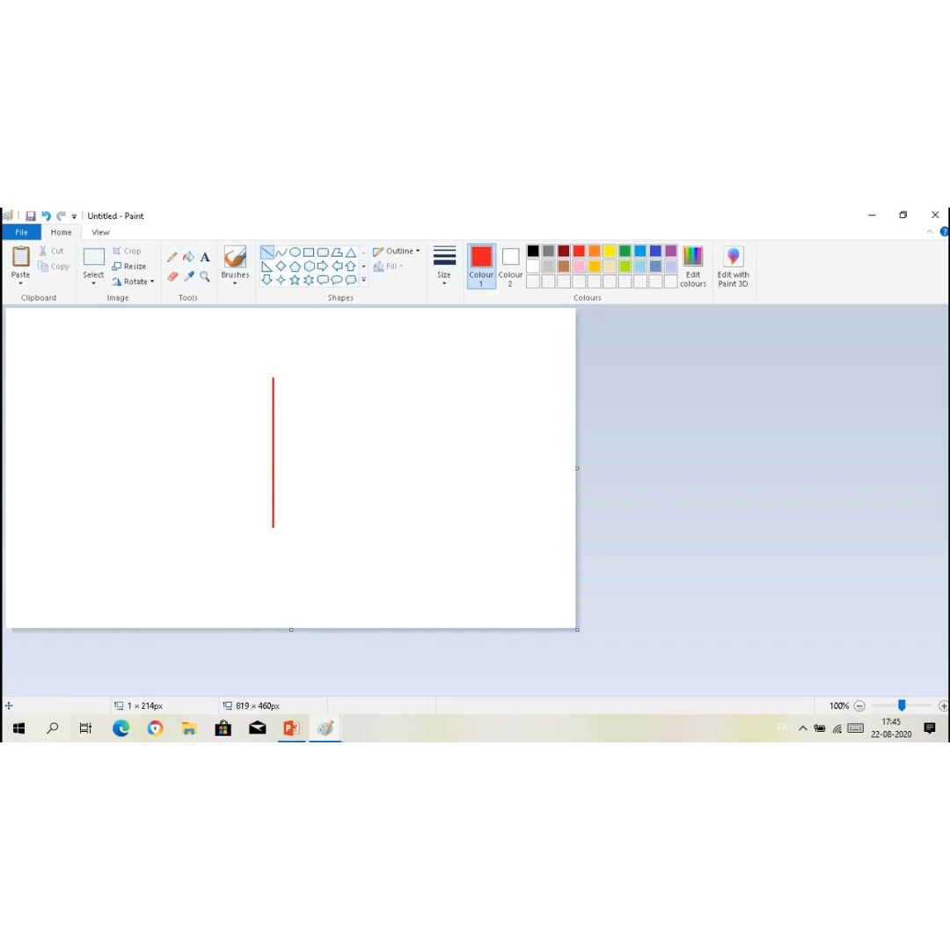
- Draw a pink horizontal line and a diagonal line through the red line's midpoint
click(580, 264)
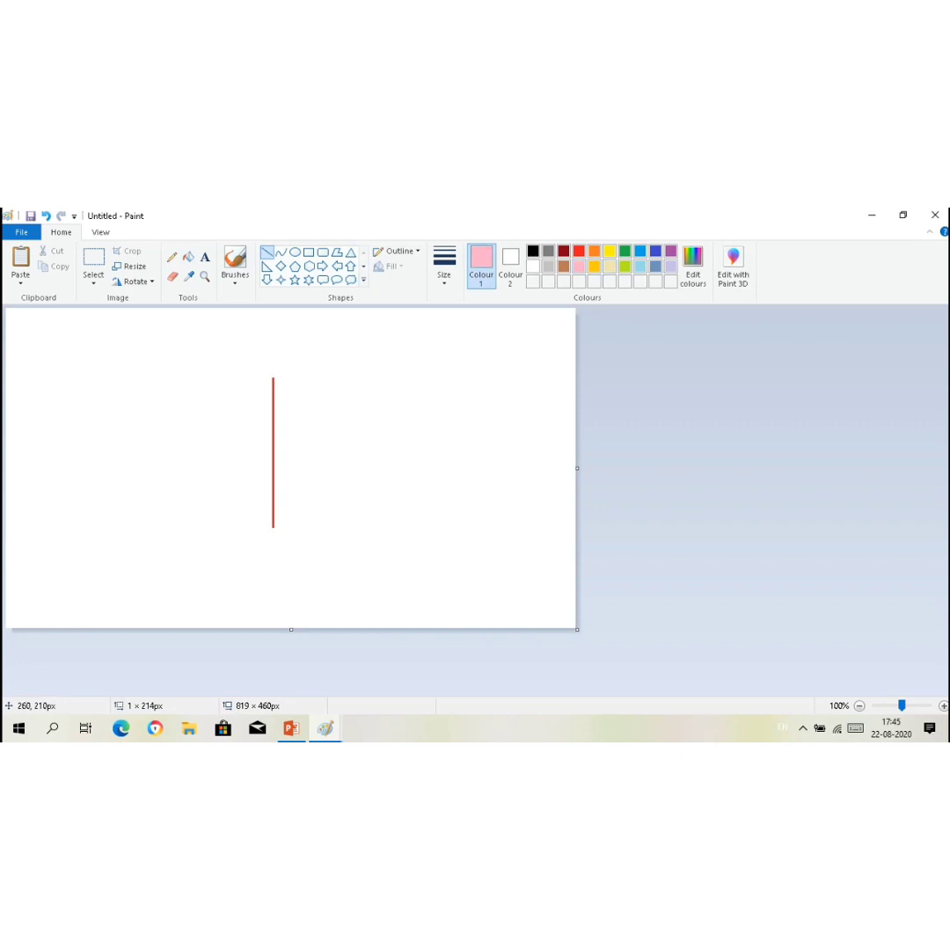
drag(188, 455, 257, 446)
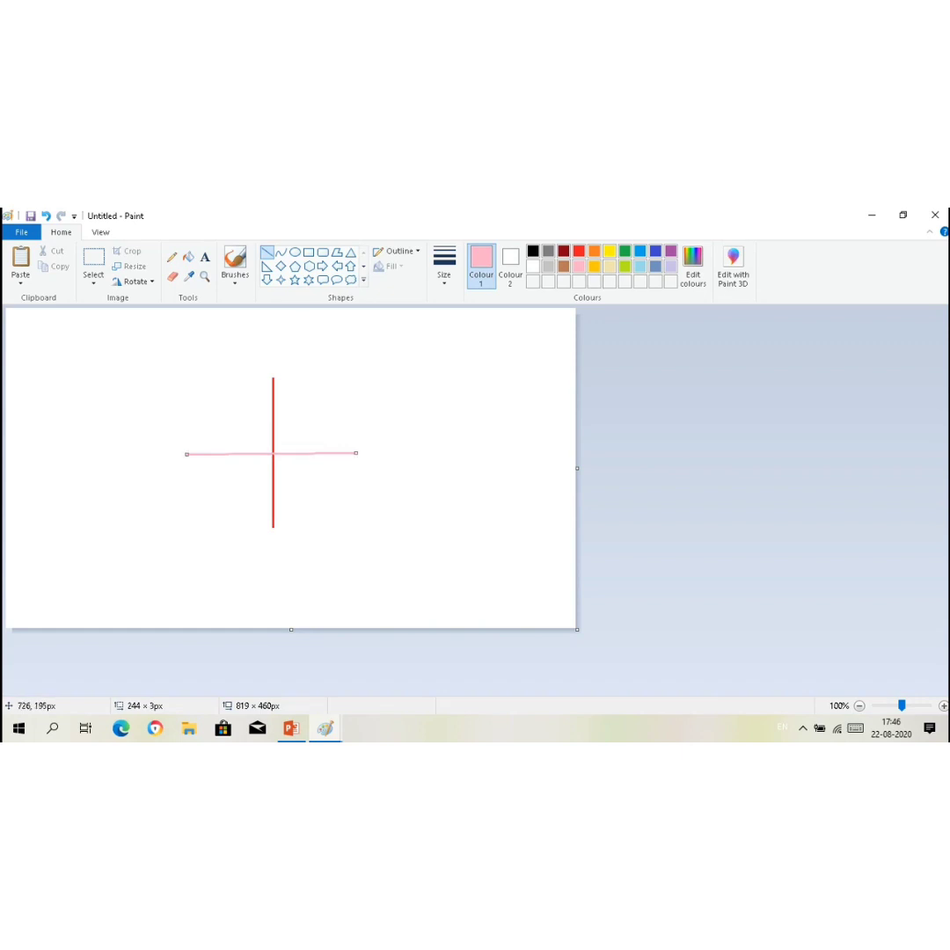
mouse_move(273, 254)
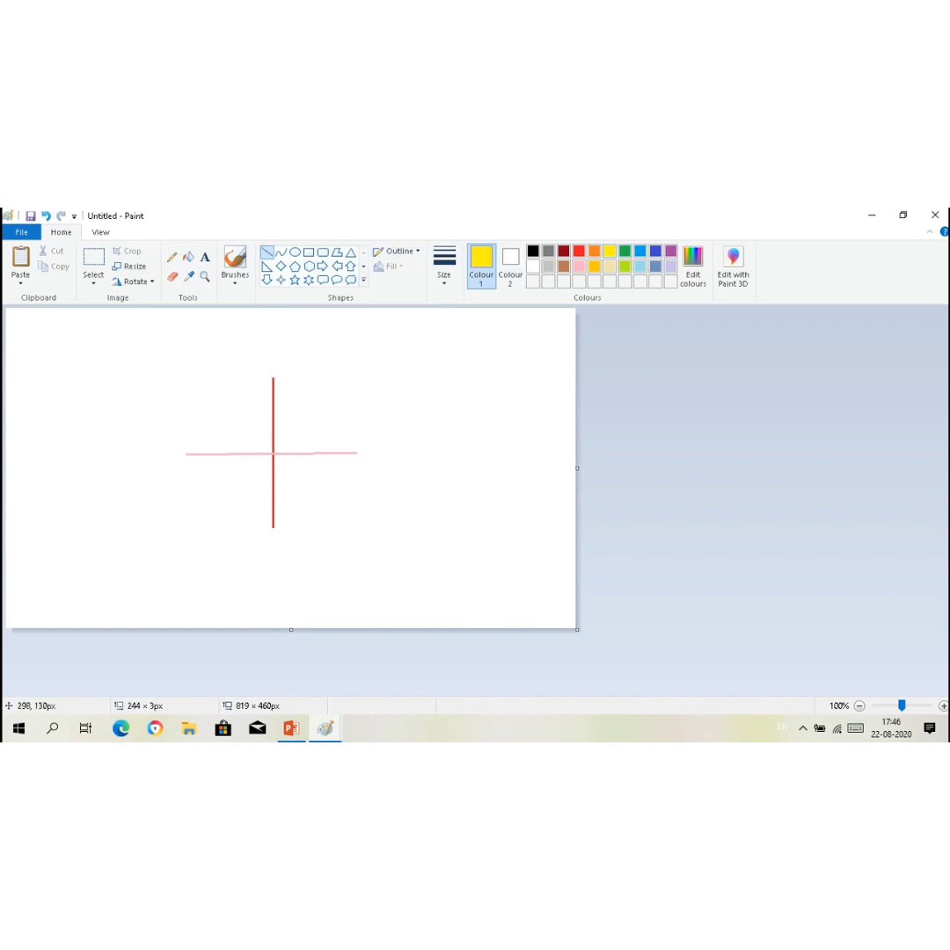
drag(215, 397, 334, 510)
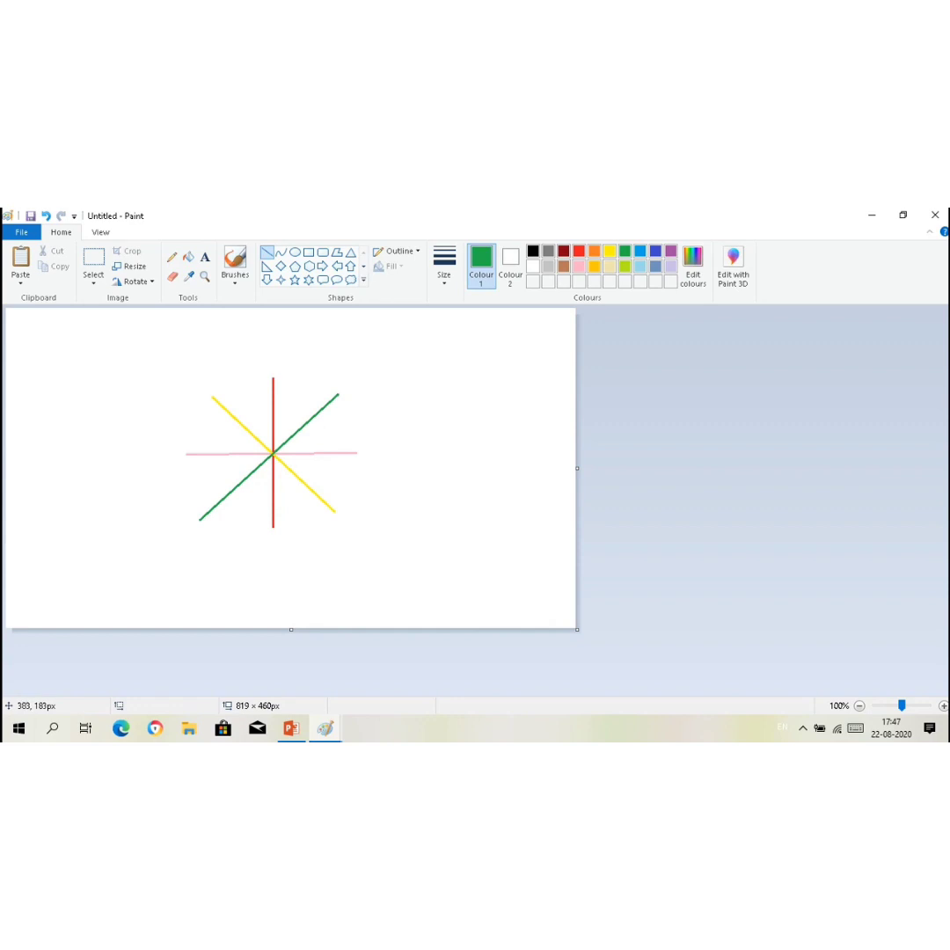
mouse_move(637, 199)
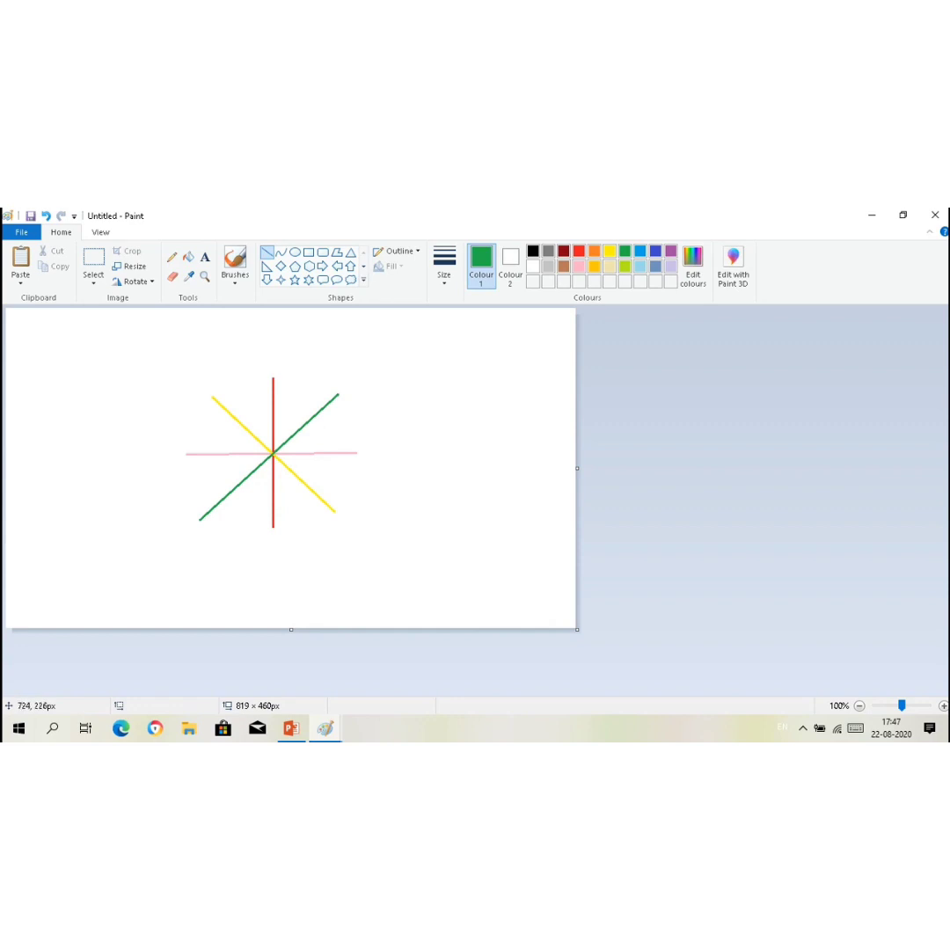